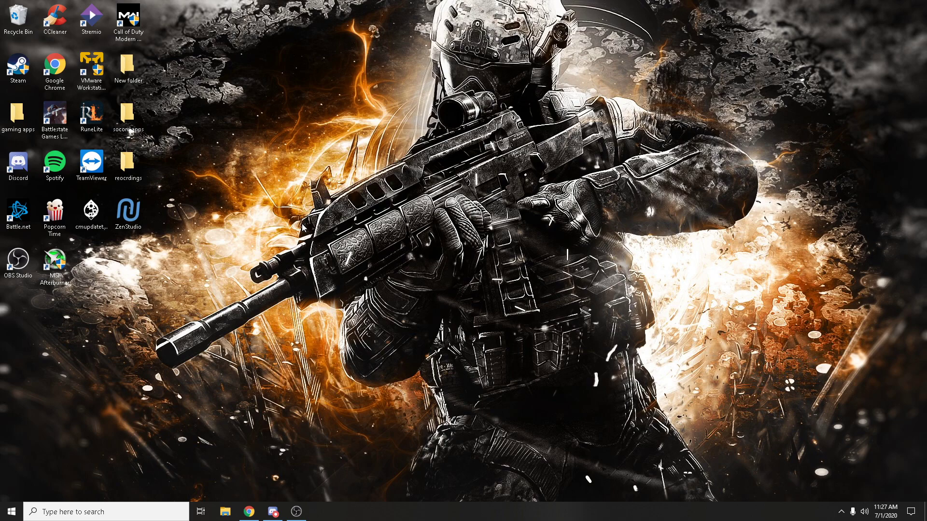
Step: Bring up the Start panel from the taskbar to search for a program
{"action": "left_click", "coordinate": [10, 512]}
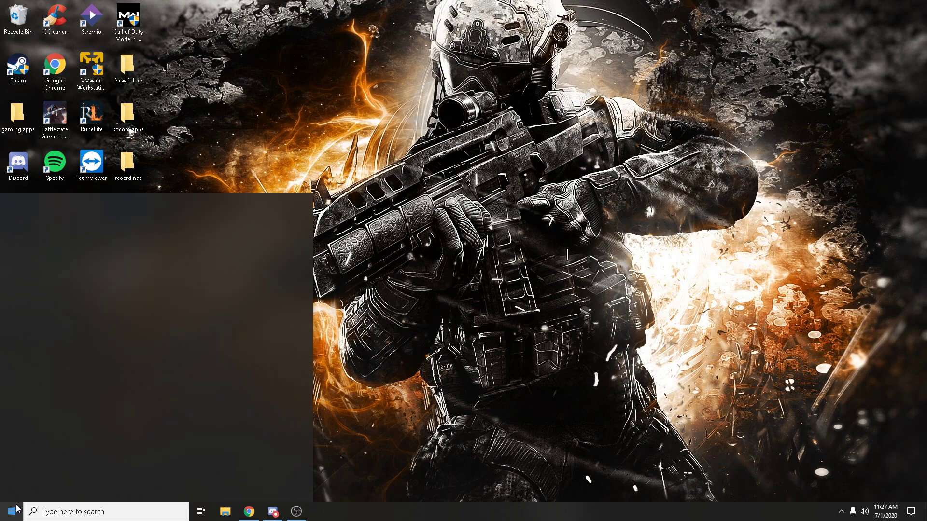
Step: Launch Run via Start search and submit %appdata% to show the Roaming folder
{"action": "type", "text": "run"}
{"action": "type", "text": "%a"}
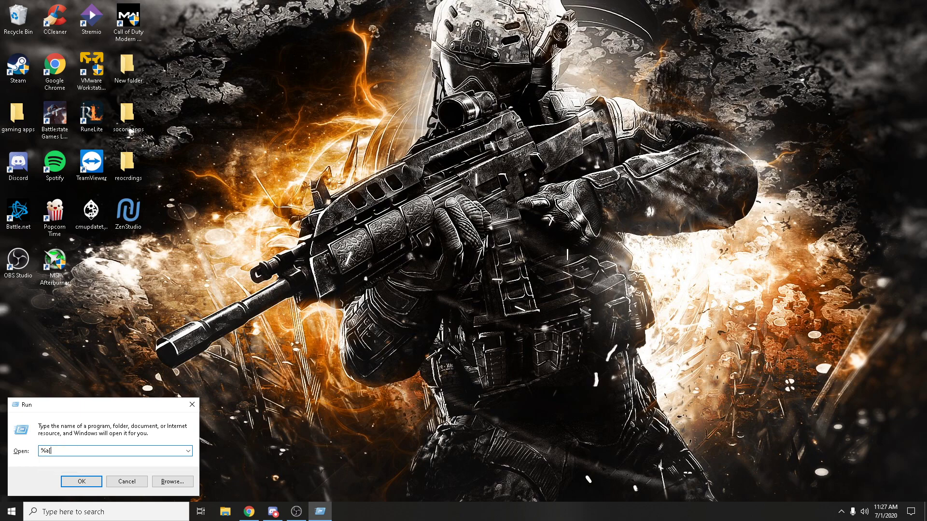
{"action": "type", "text": "ppdata%"}
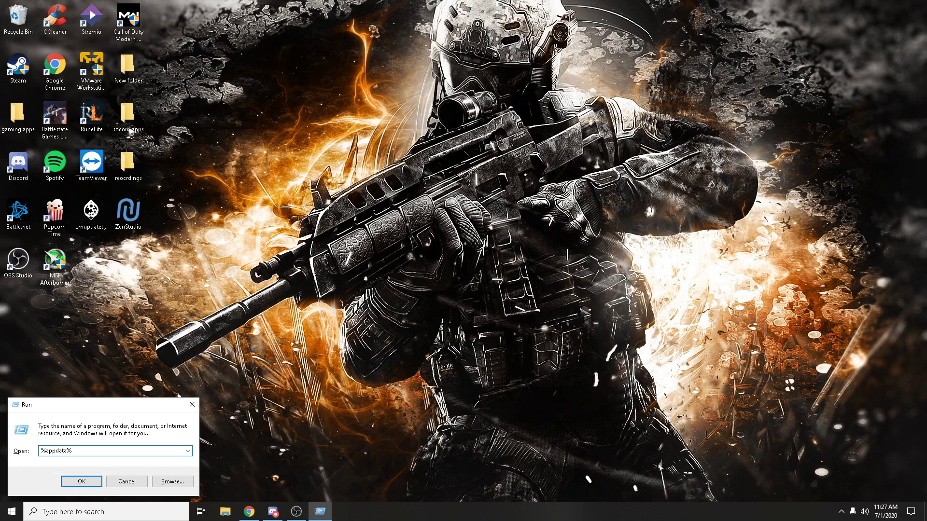
{"action": "left_click", "coordinate": [81, 482]}
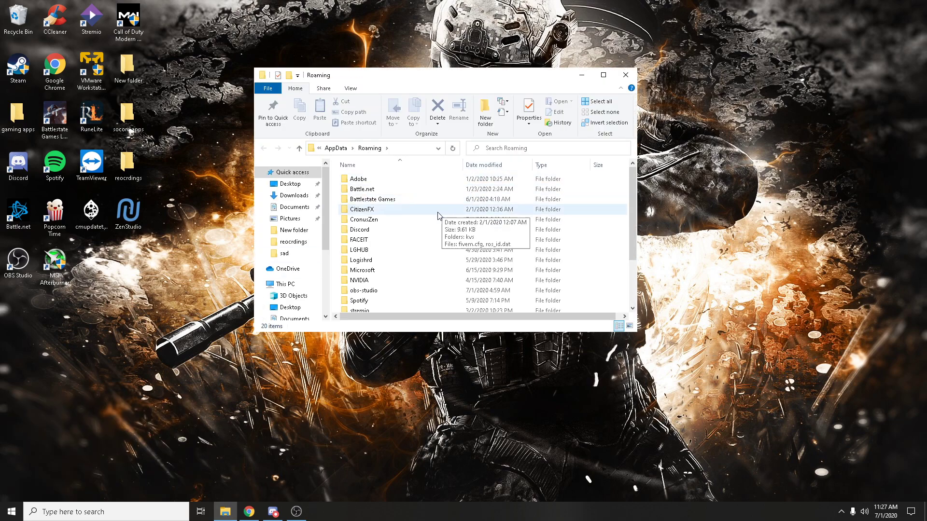
Step: Enter the CronusZen folder and its numbered PA folder holding SlotRecall
{"action": "double_click", "coordinate": [364, 219]}
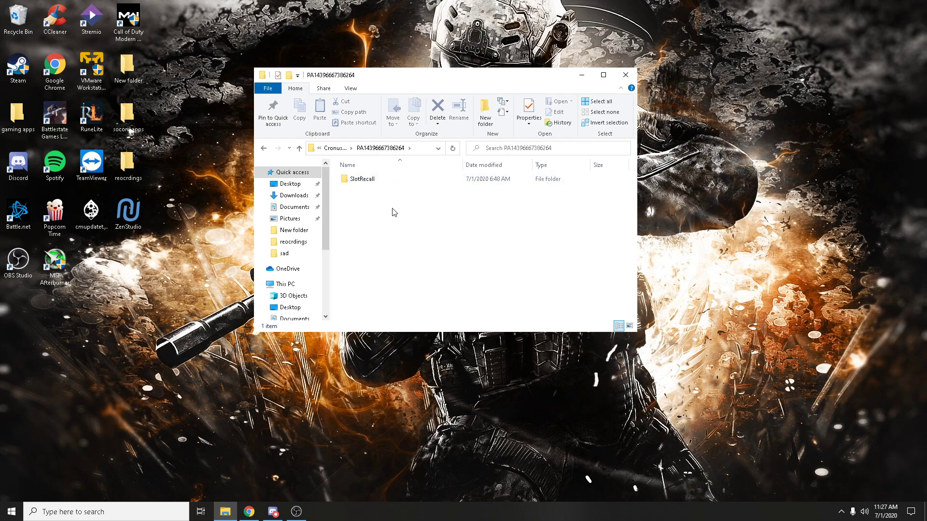
{"action": "double_click", "coordinate": [361, 179]}
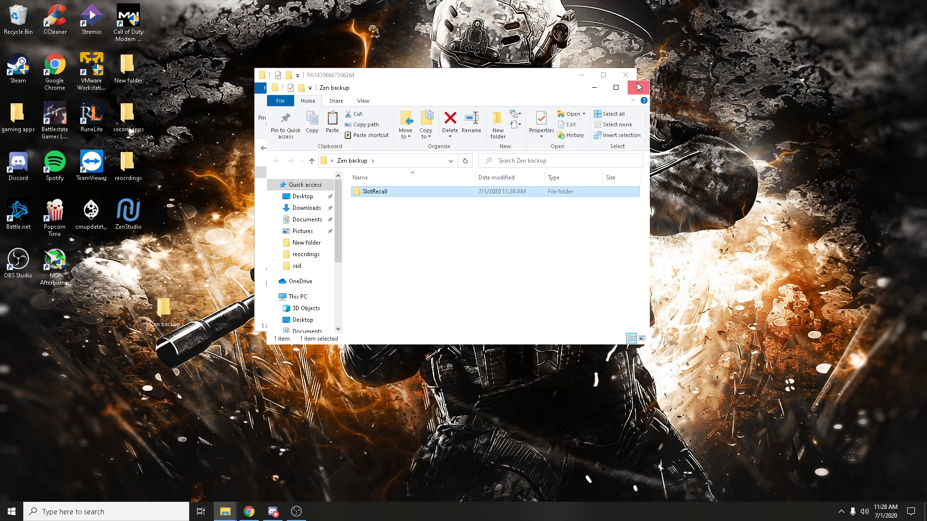
Step: Close the Zen backup window and review the account folder's SlotRecall and Slot01 contents
{"action": "left_click", "coordinate": [637, 87]}
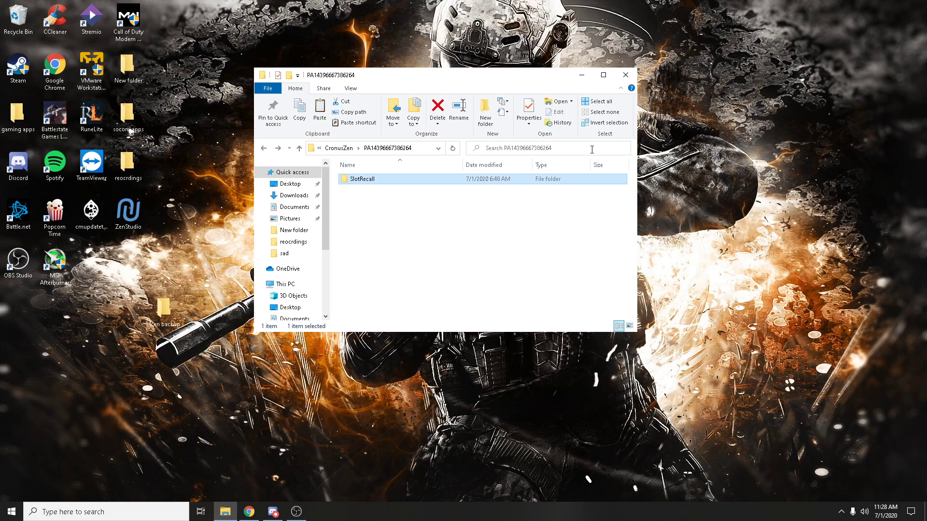
{"action": "mouse_move", "coordinate": [578, 144]}
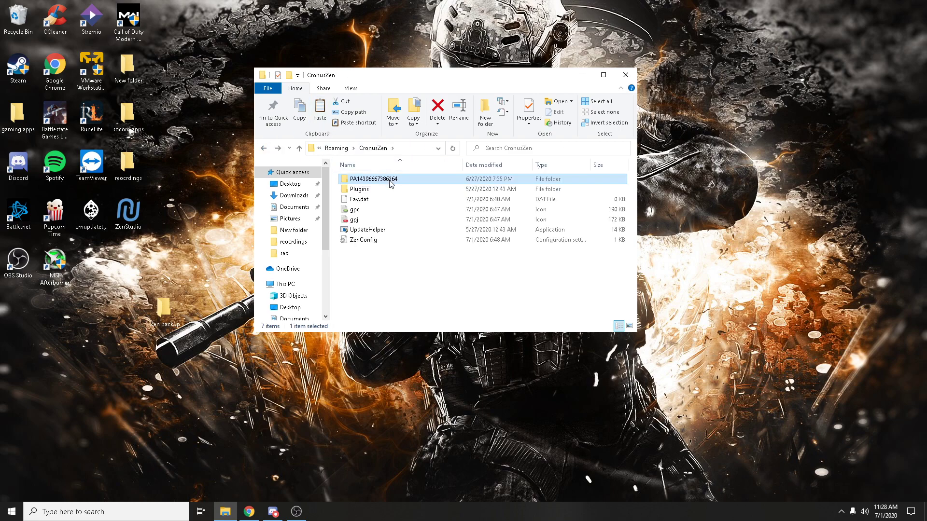
{"action": "double_click", "coordinate": [372, 178]}
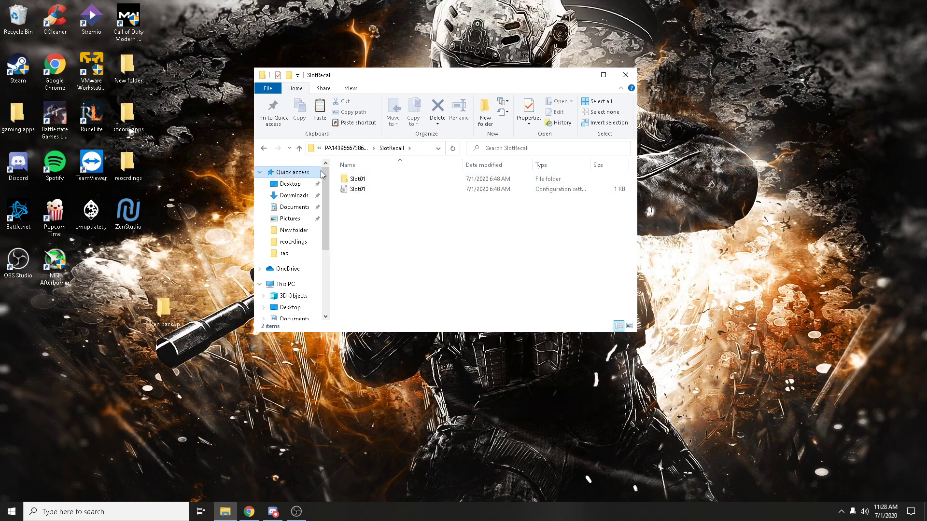
{"action": "left_click", "coordinate": [357, 178]}
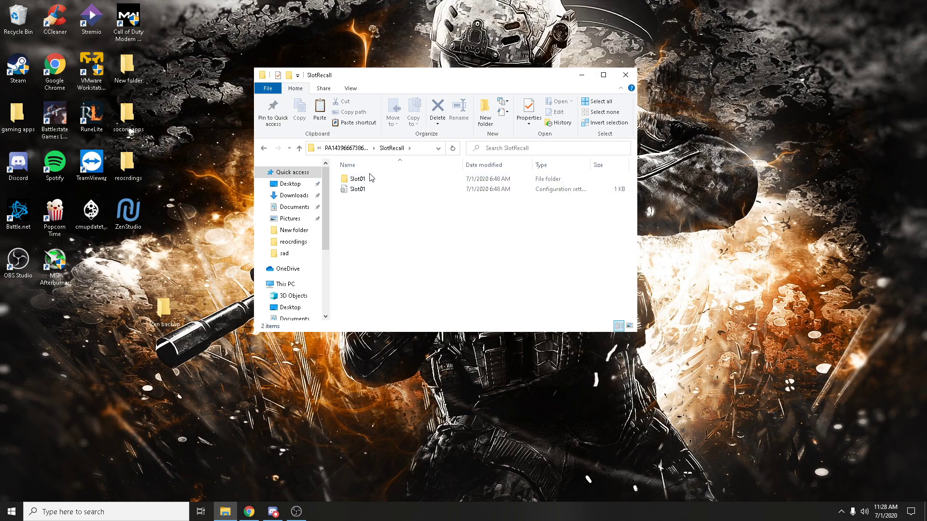
{"action": "mouse_move", "coordinate": [265, 149]}
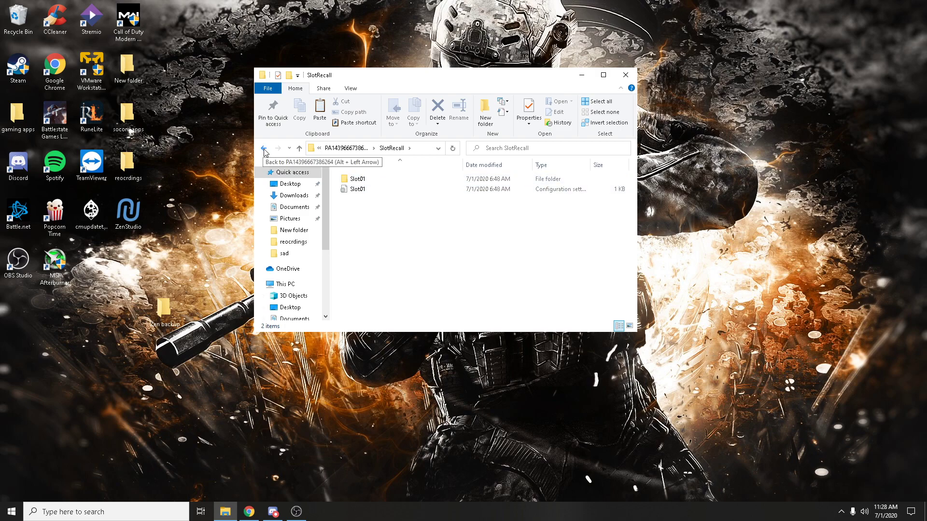
{"action": "left_click", "coordinate": [264, 149]}
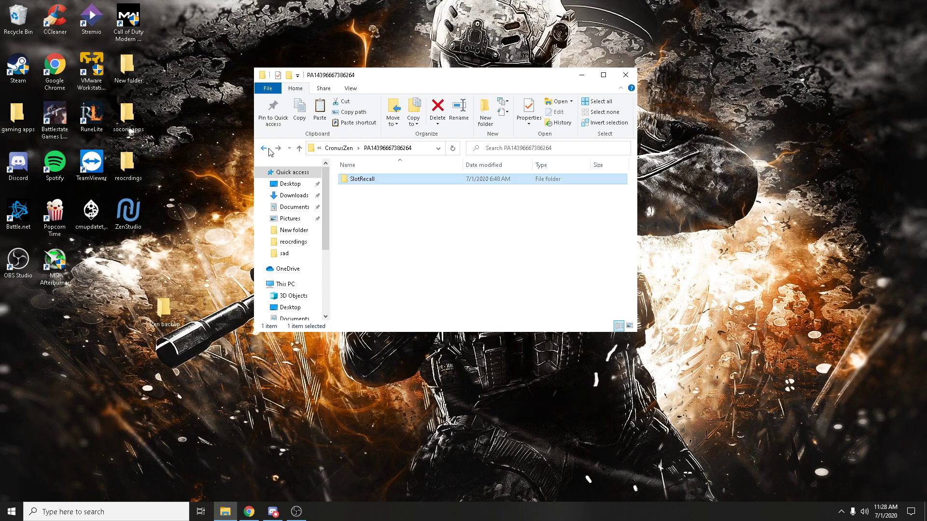
{"action": "double_click", "coordinate": [364, 179]}
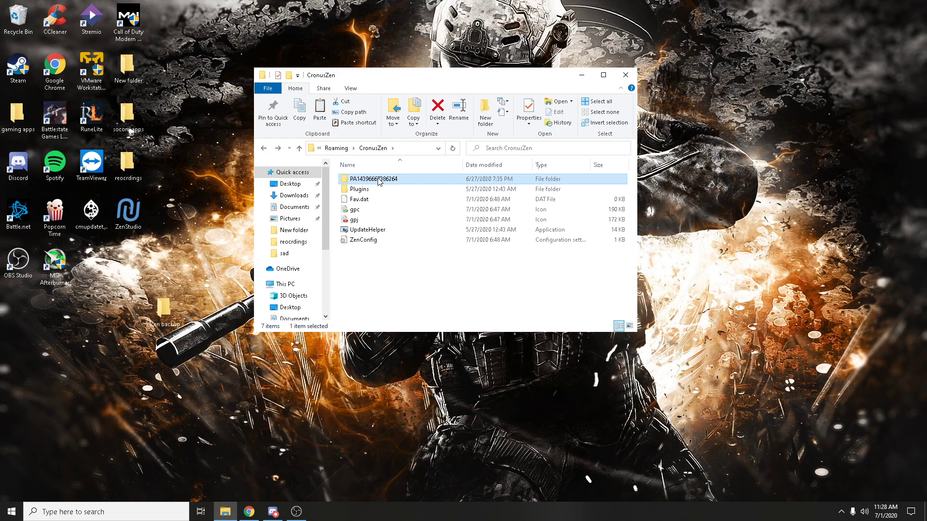
{"action": "double_click", "coordinate": [376, 179]}
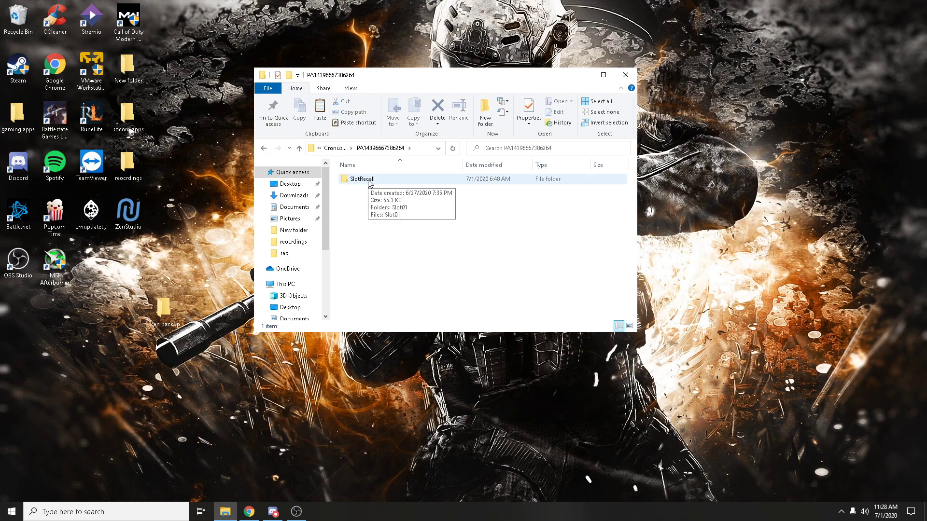
{"action": "double_click", "coordinate": [164, 310]}
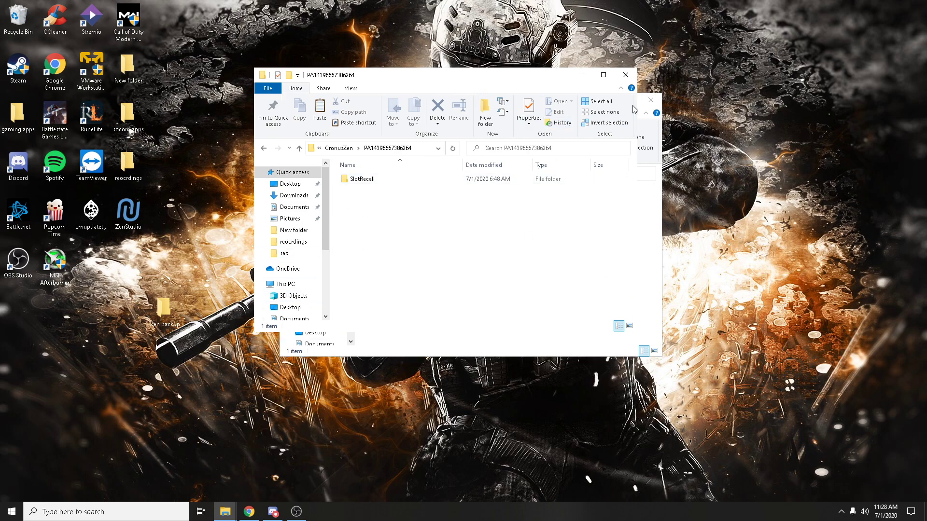
Step: Close the File Explorer window, leaving the desktop with the Zen backup folder
{"action": "left_click", "coordinate": [625, 76]}
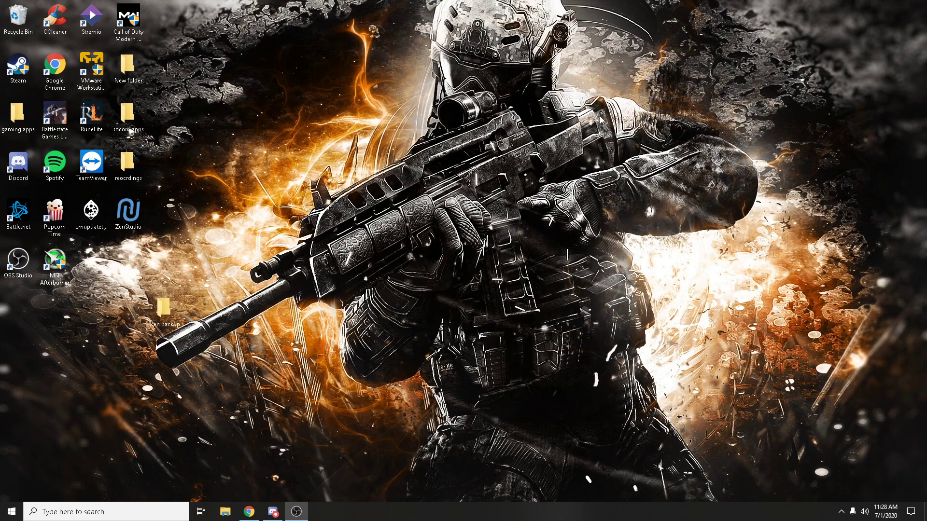
{"action": "mouse_move", "coordinate": [335, 327]}
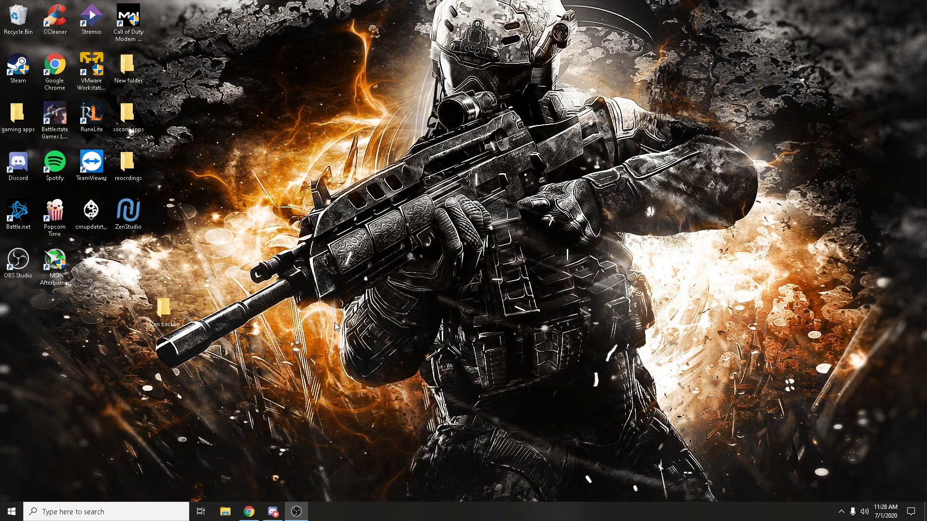
{"action": "mouse_move", "coordinate": [337, 327]}
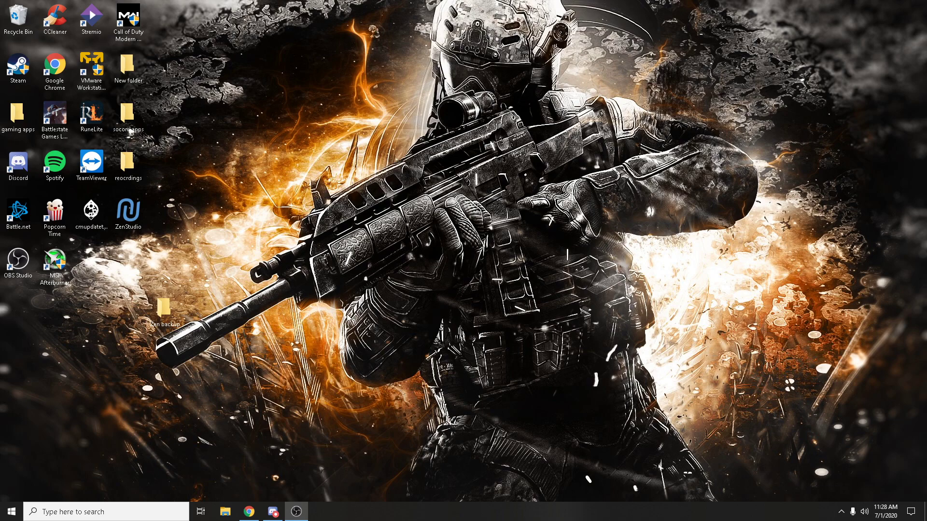